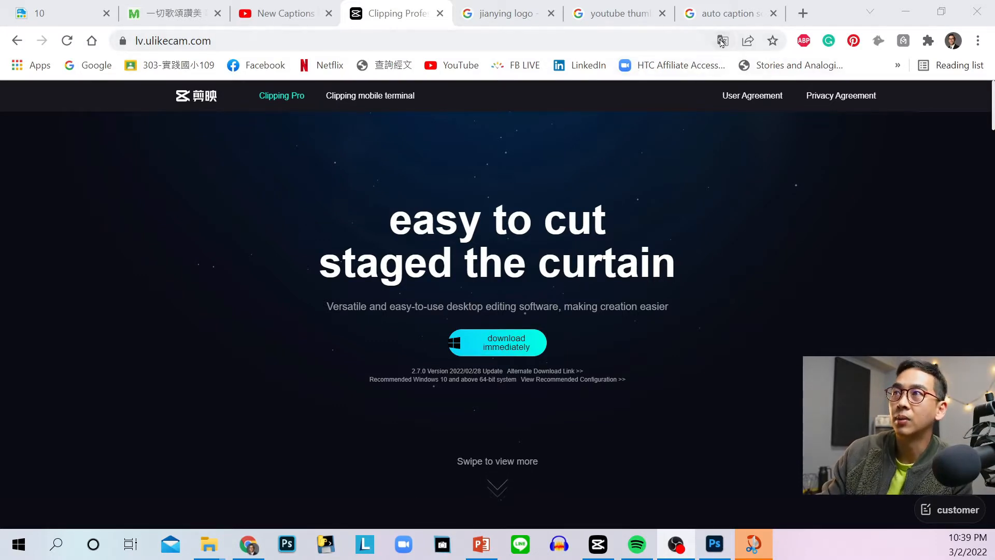
Toggle the web page translation between Chinese and English, dismissing the translation options
click(723, 41)
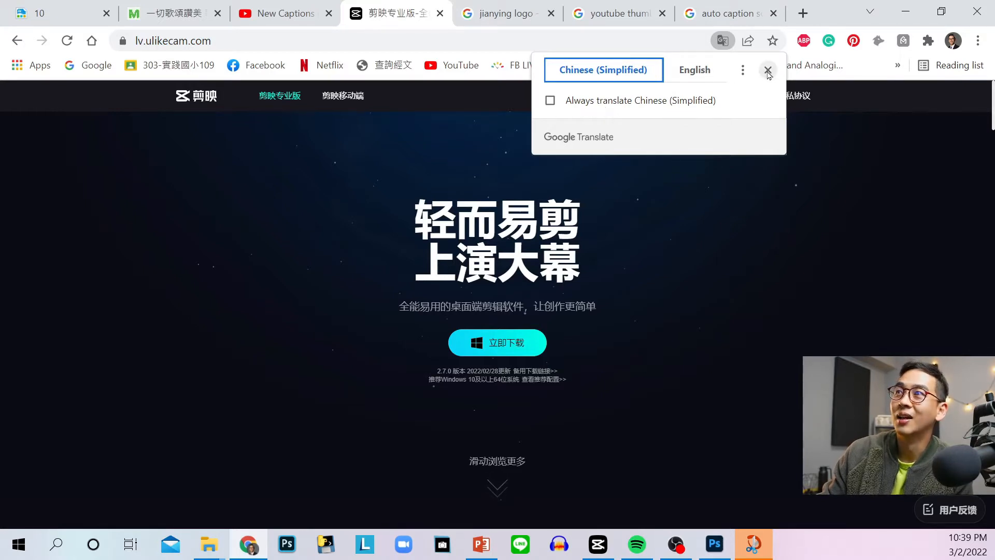
click(768, 70)
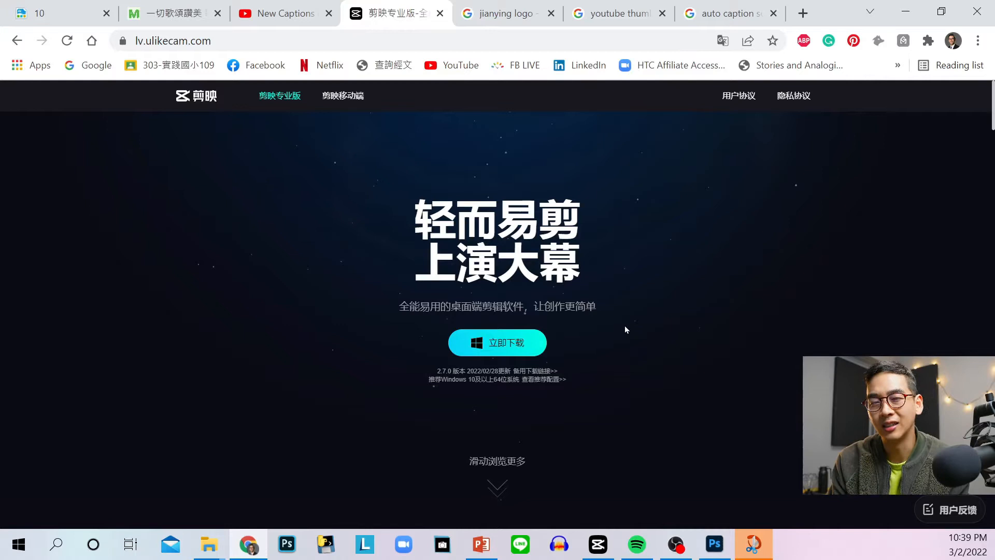
mouse_move(617, 333)
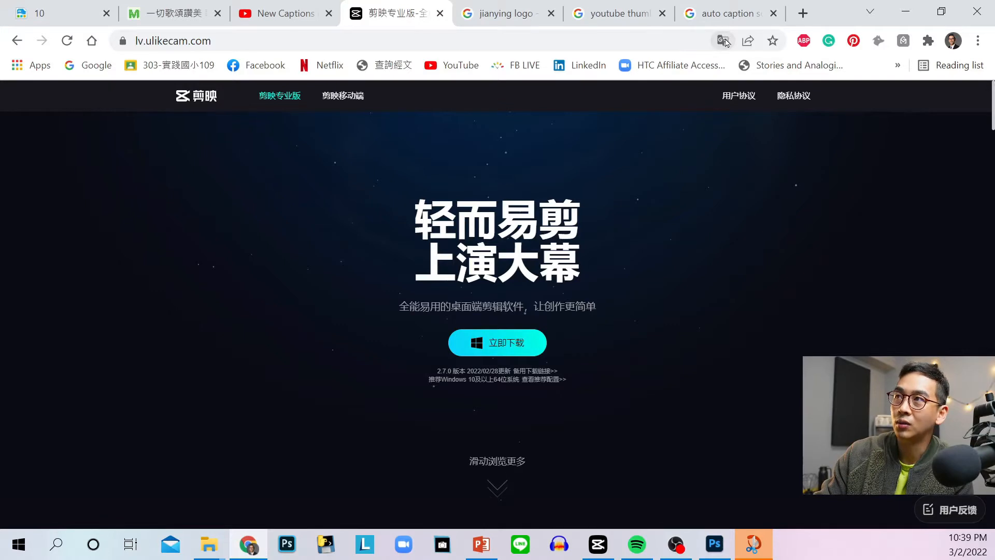
click(723, 41)
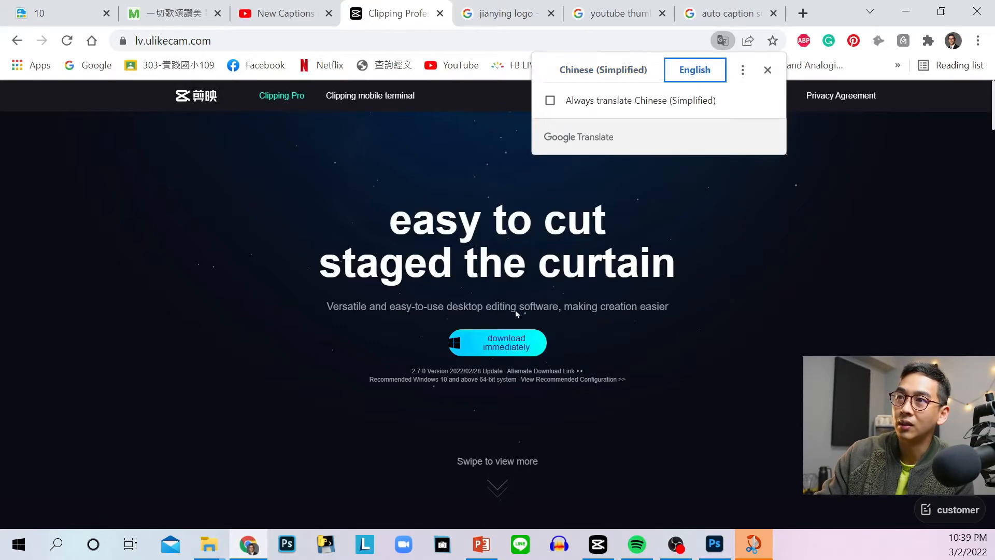
mouse_move(513, 353)
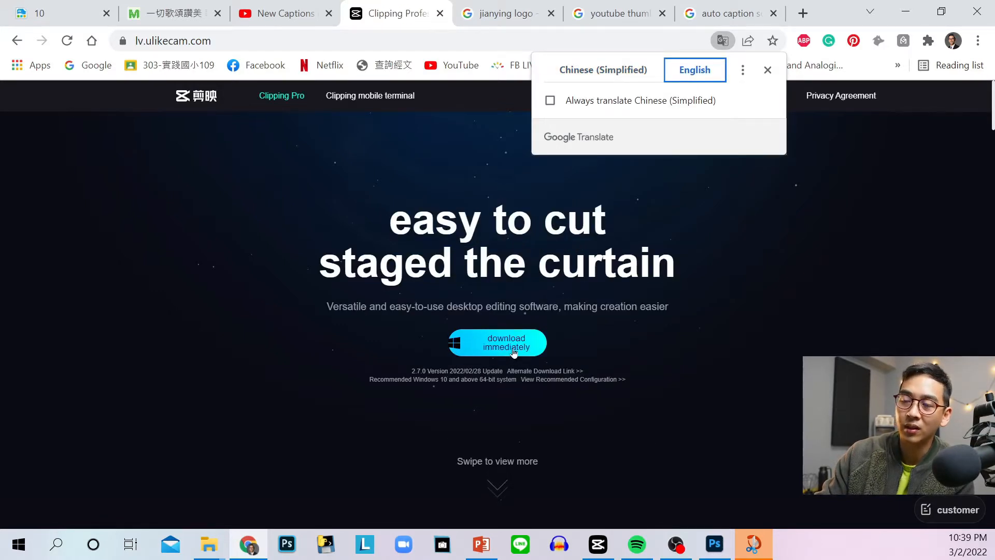
mouse_move(762, 82)
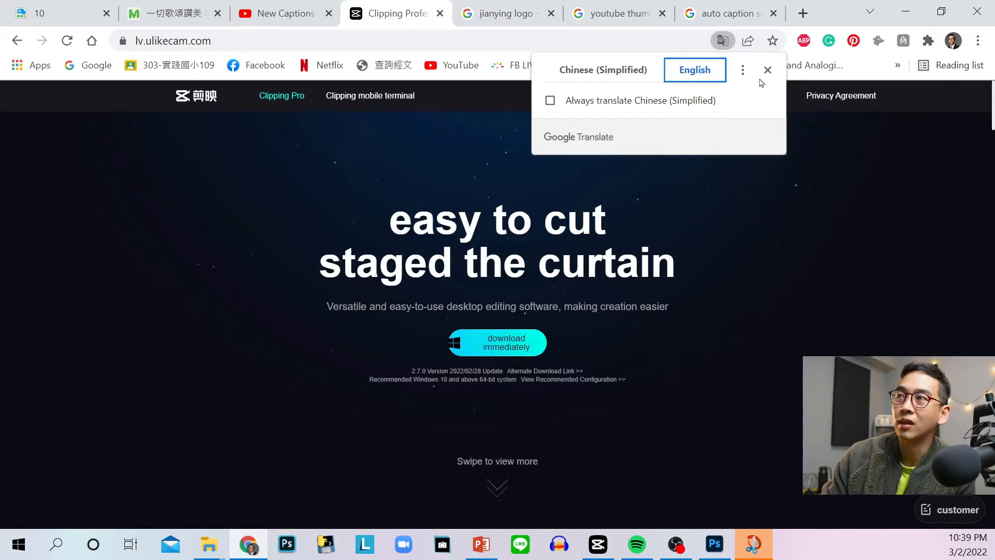
click(768, 70)
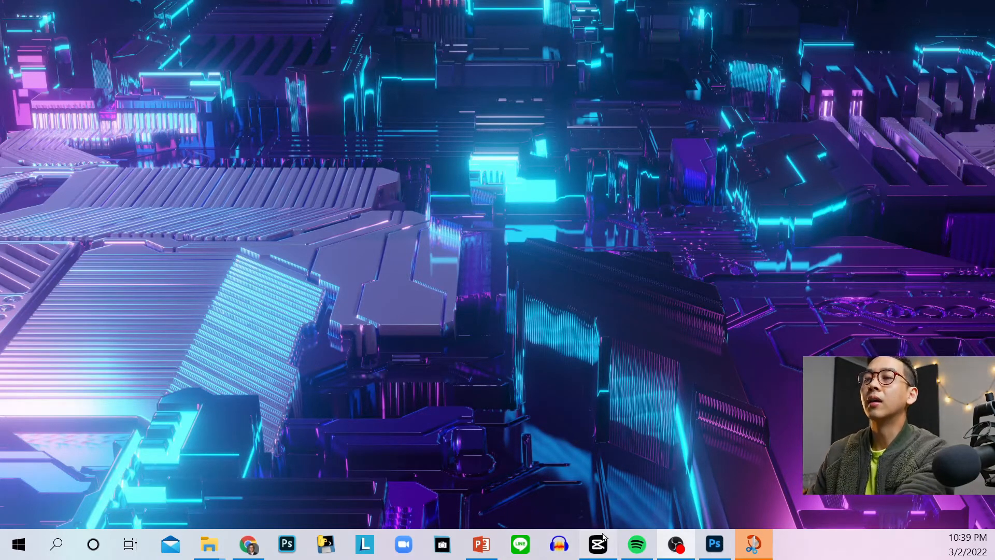
Launch JianYing from the taskbar and start a new empty editing project
click(598, 545)
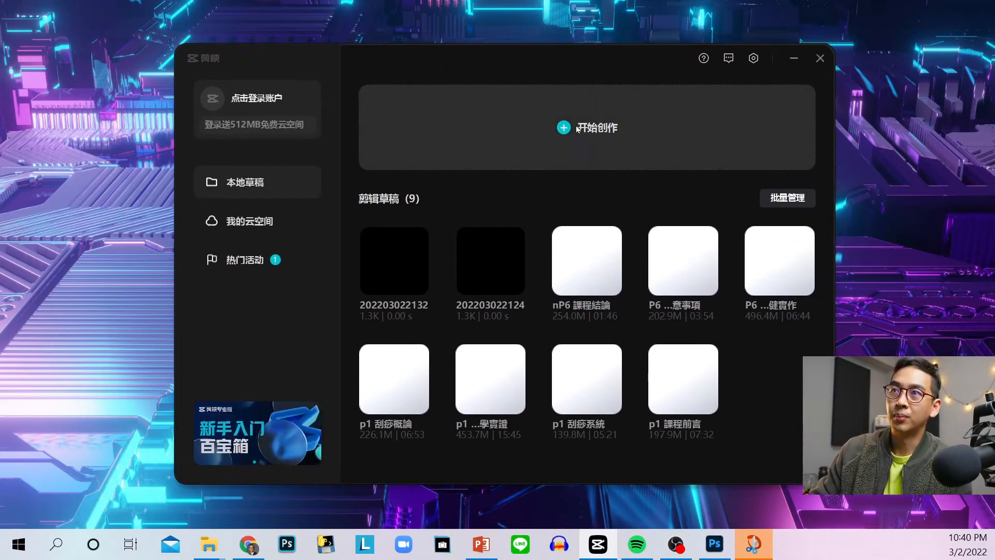
click(821, 57)
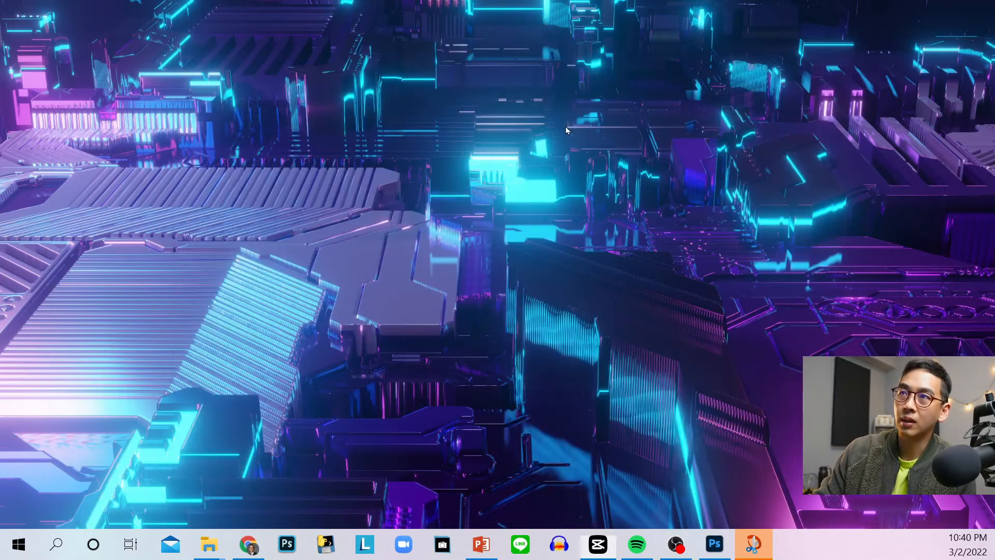
click(753, 544)
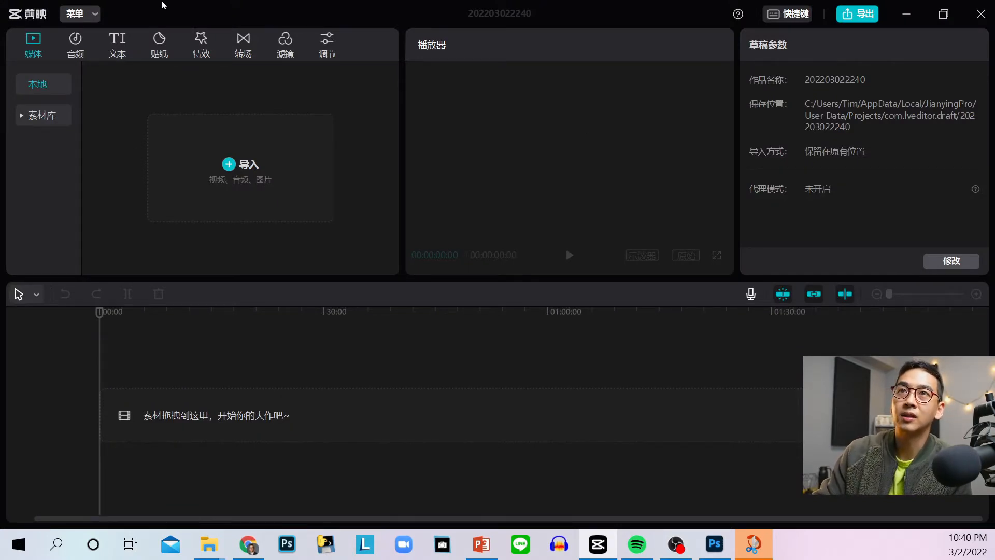
mouse_move(213, 192)
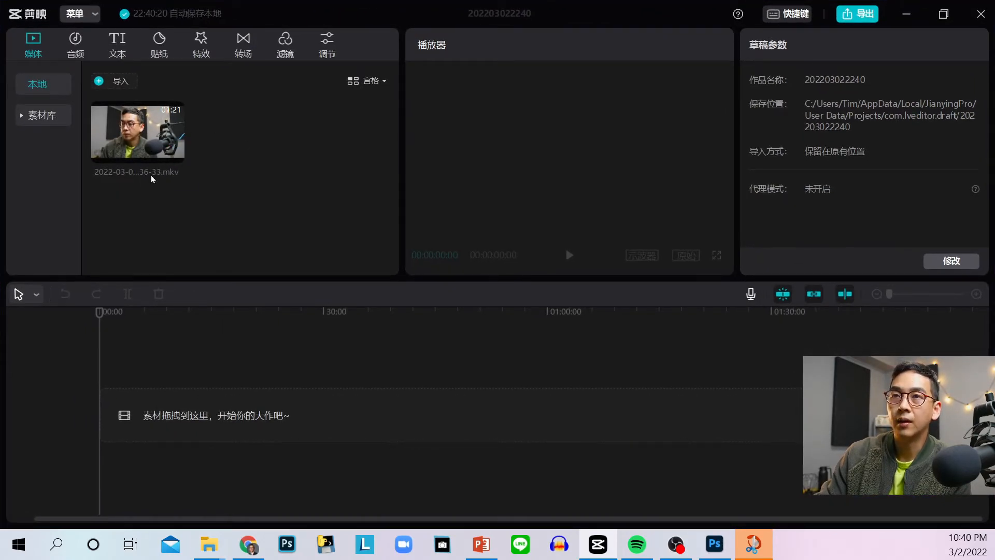
Drag the imported talking-head clip onto the timeline and bring up the Text features
drag(137, 130, 254, 416)
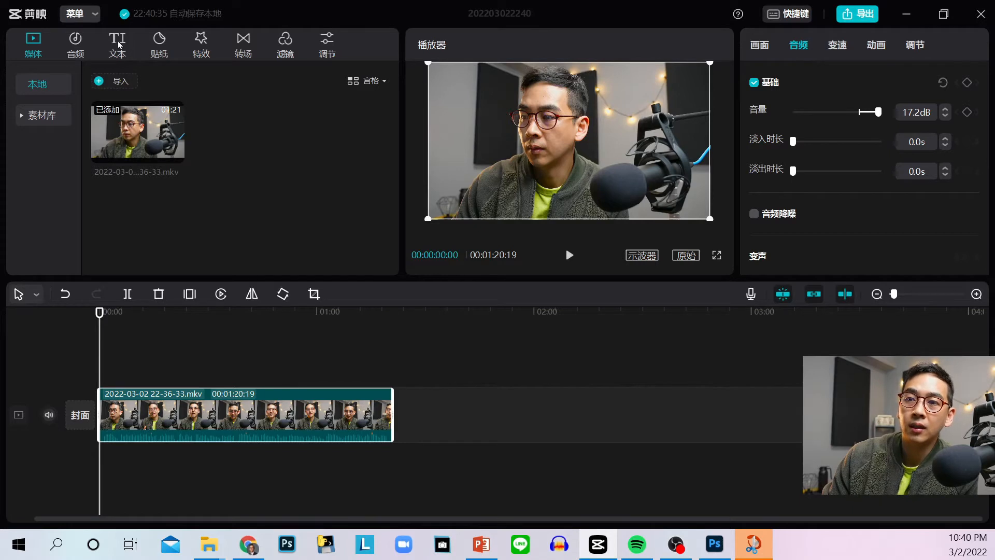
click(117, 41)
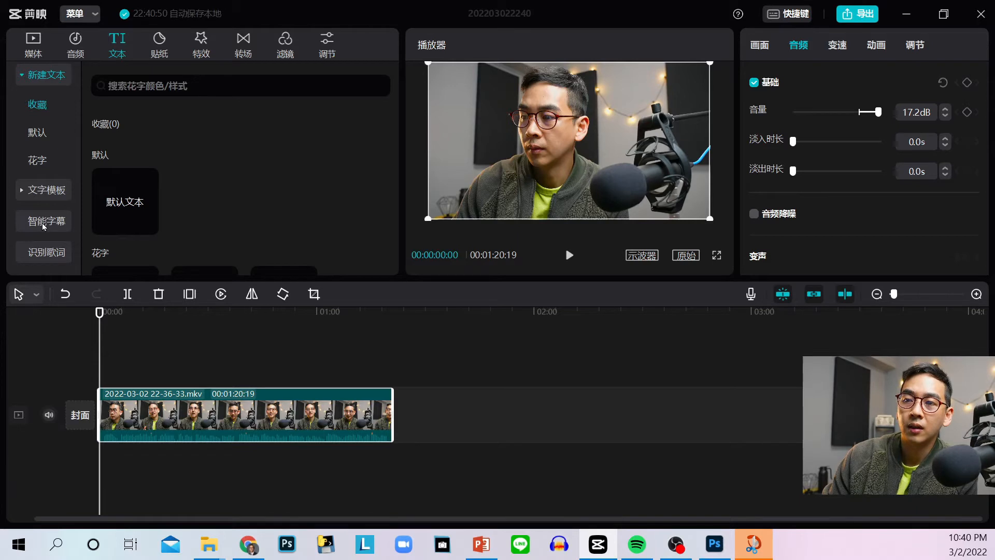
Run Smart captions recognition, then play the subtitled clip from the start to check
click(43, 221)
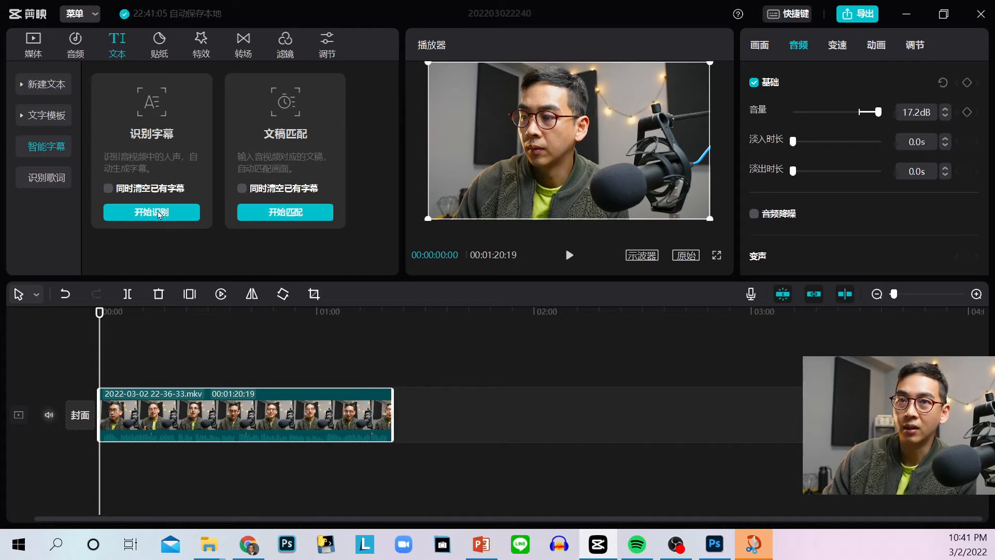
click(151, 212)
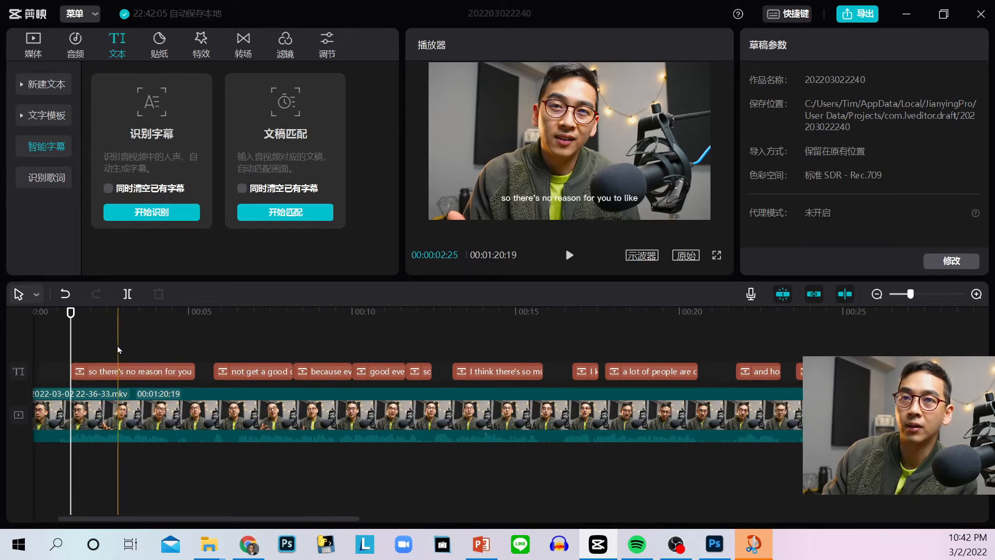
click(132, 372)
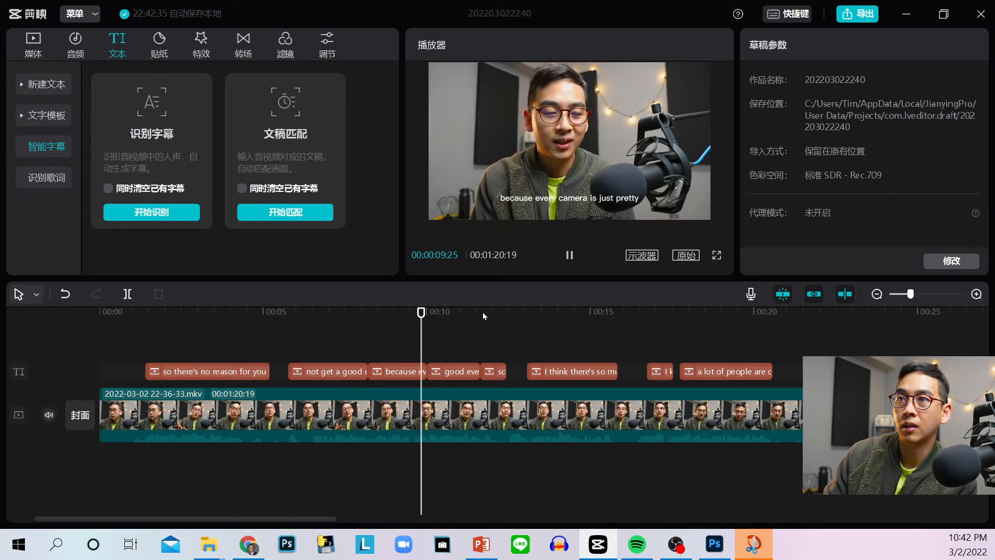
click(485, 313)
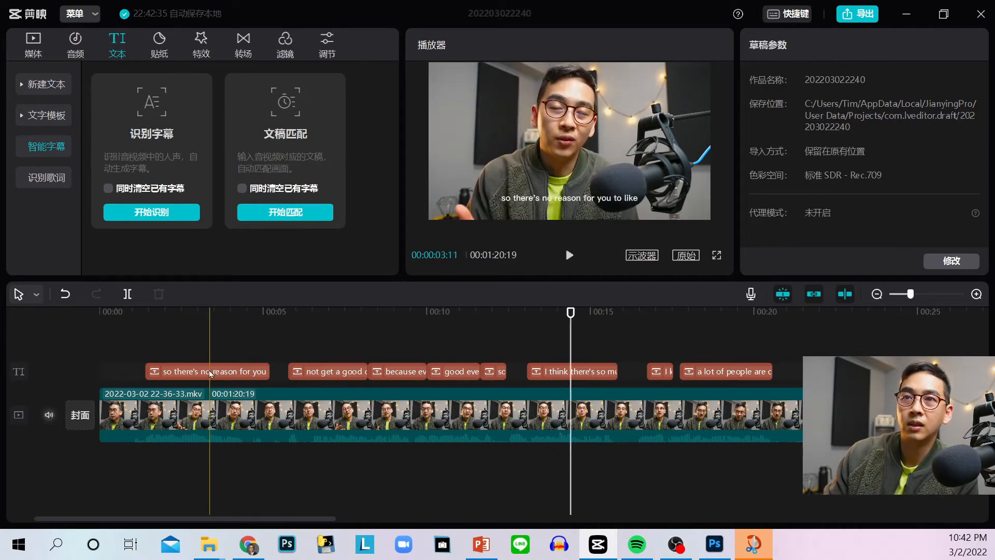
Select the first subtitle and raise Scale to enlarge all subtitles
click(207, 371)
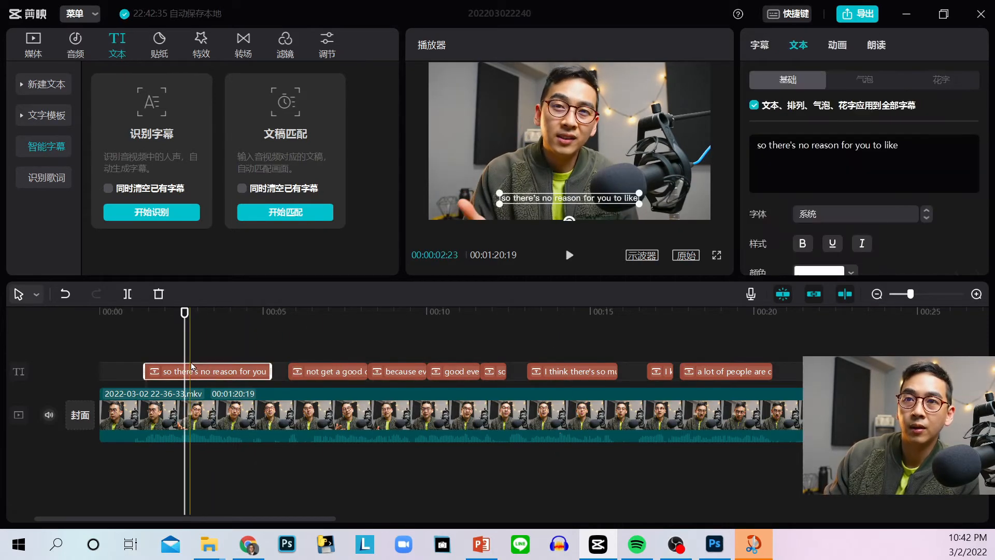
click(570, 255)
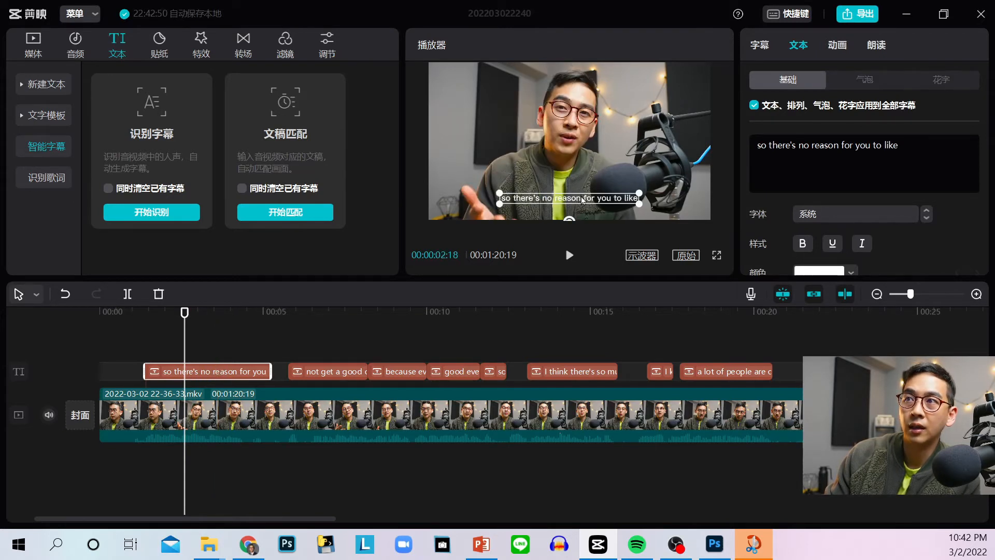
scroll(down, 3)
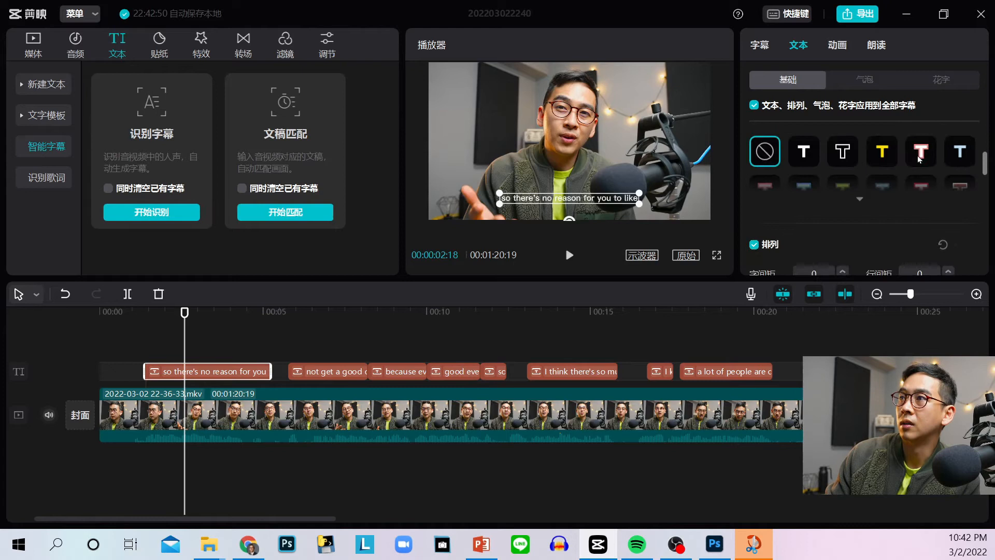
scroll(down, 3)
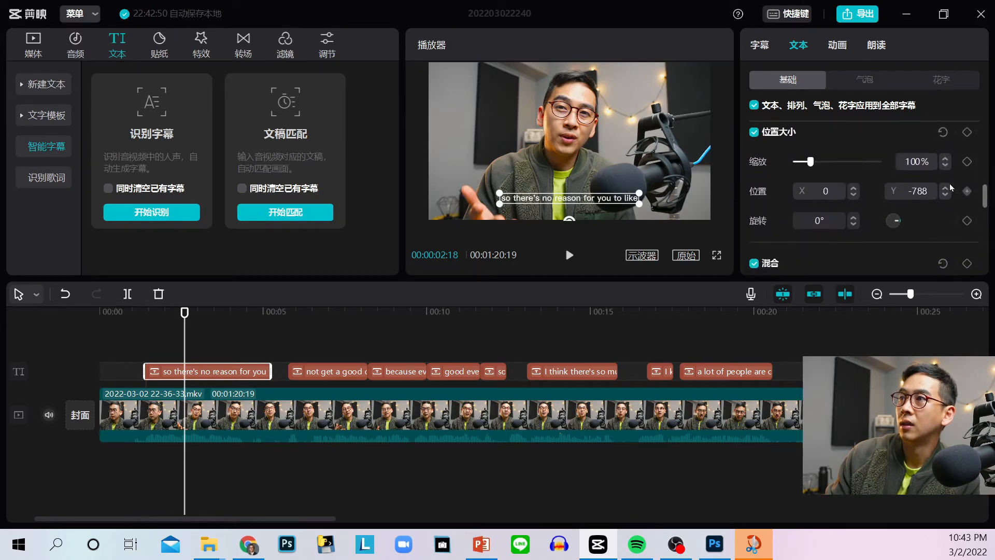
drag(809, 161, 819, 161)
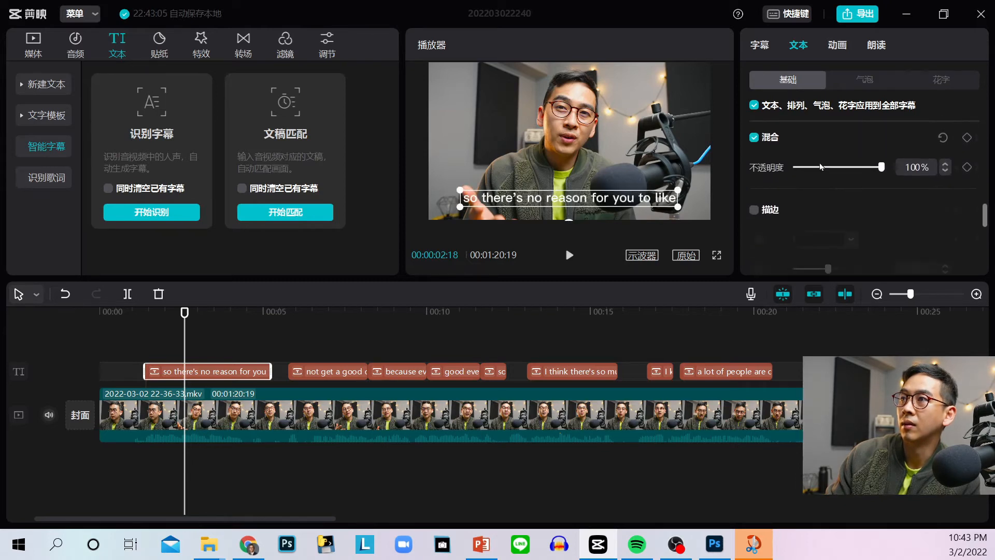
Switch all subtitles to the 新青年体 font and preview the restyled captions
scroll(down, 3)
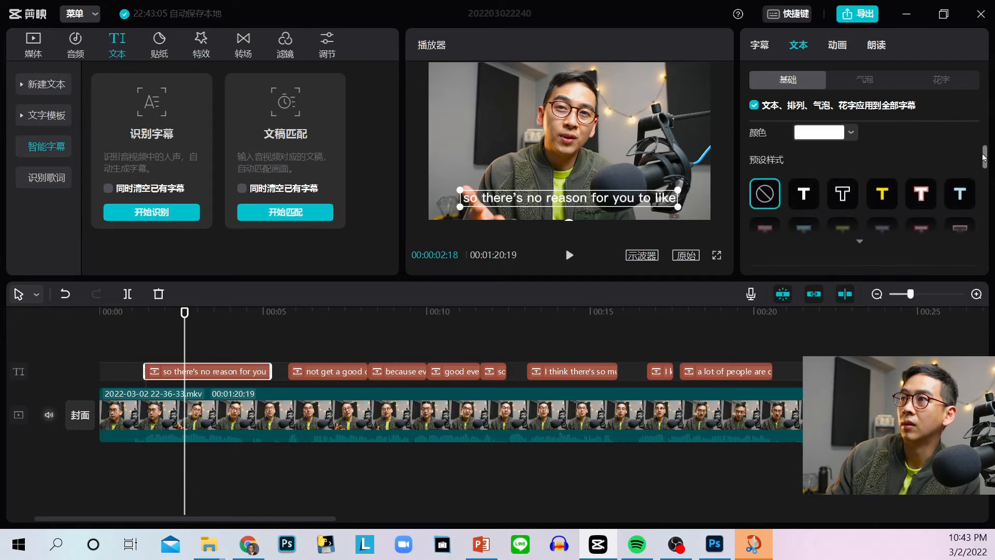
click(804, 193)
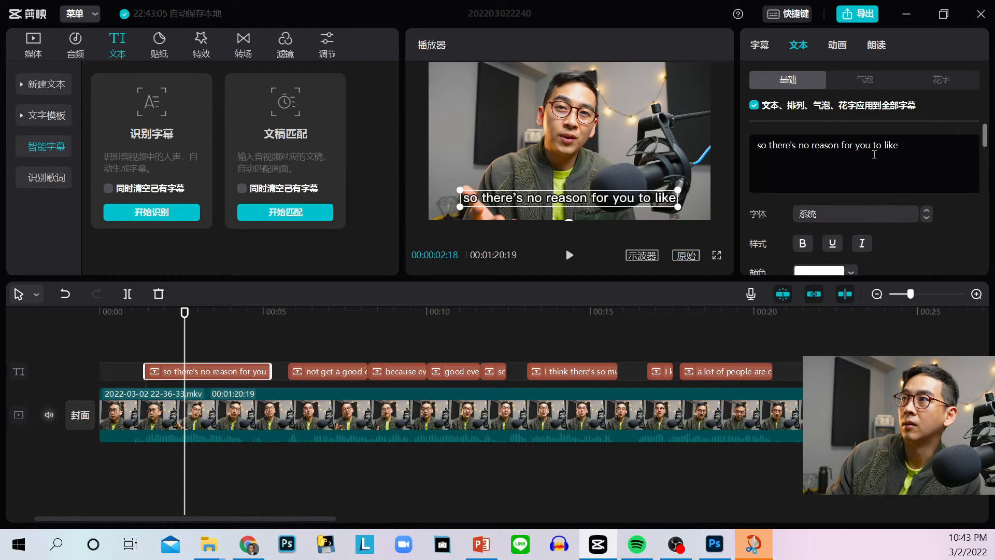
click(856, 214)
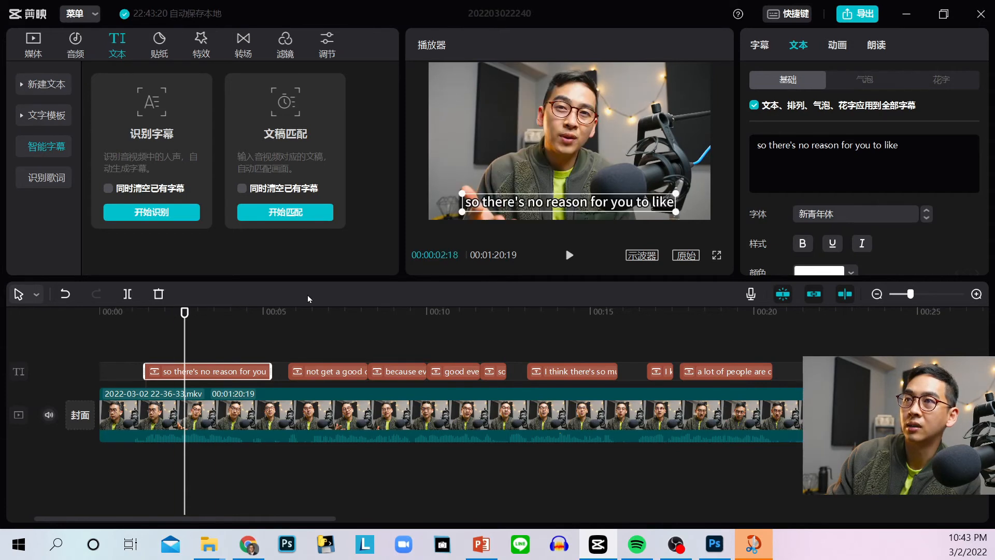
click(330, 312)
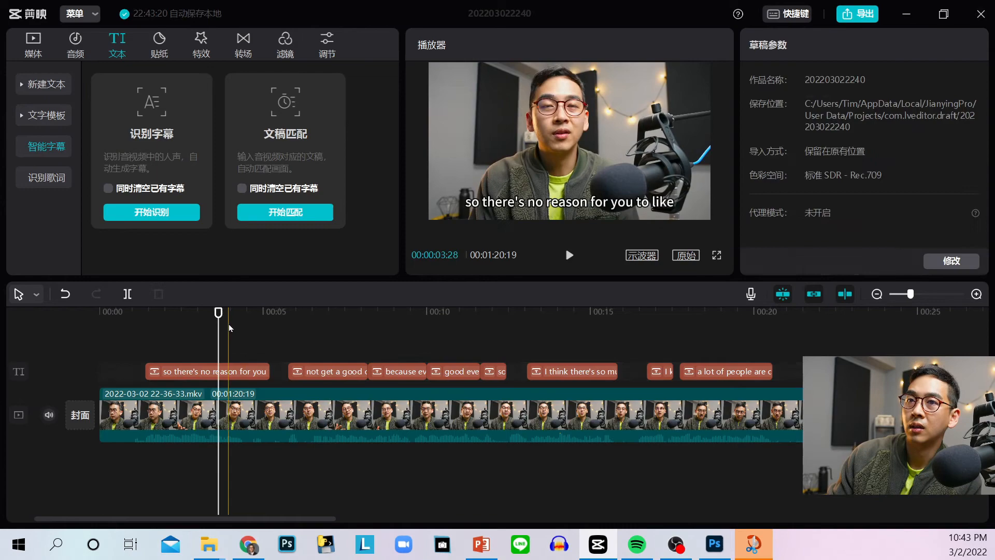
click(207, 371)
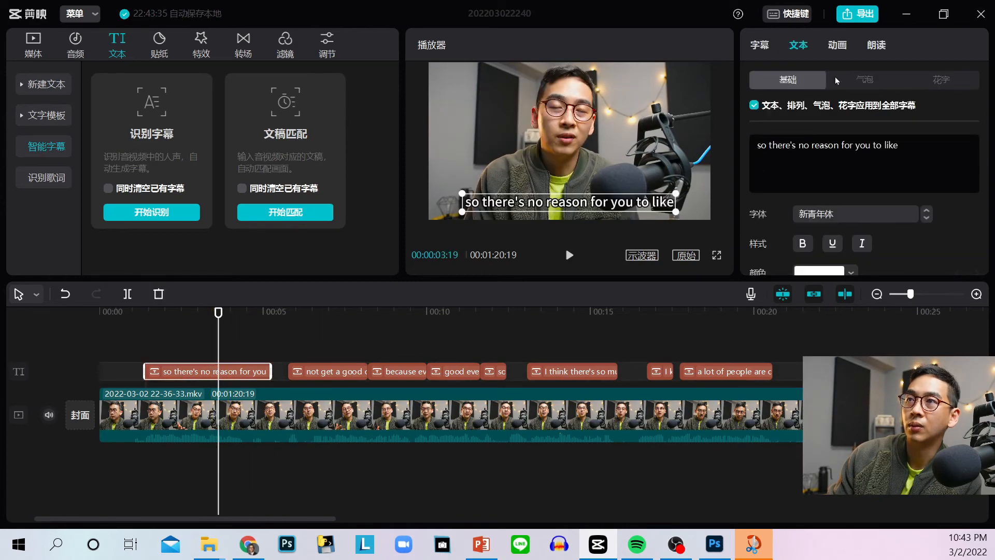